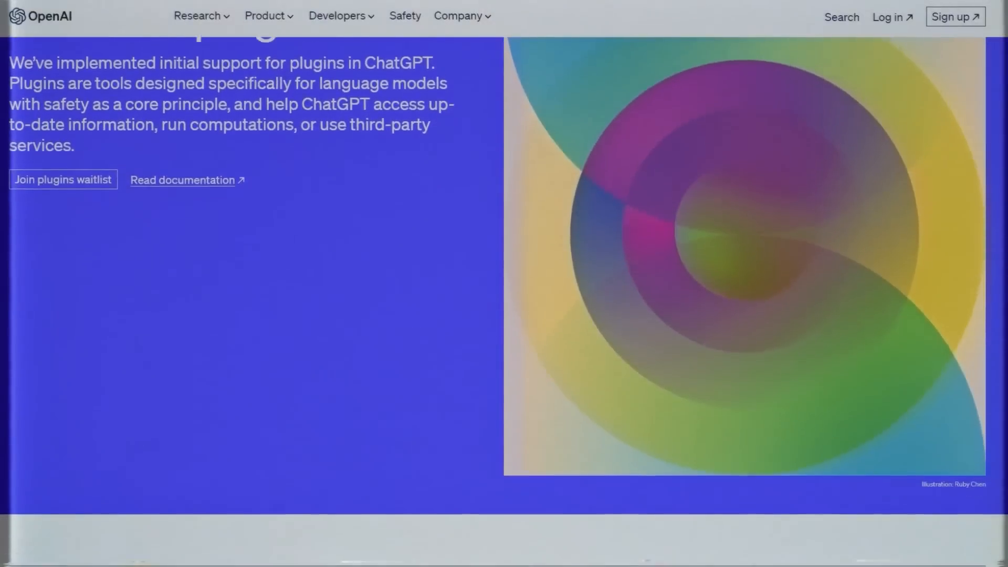
# Scroll through the ChatGPT plugins announcement post on the OpenAI site.
pyautogui.scroll(-3)
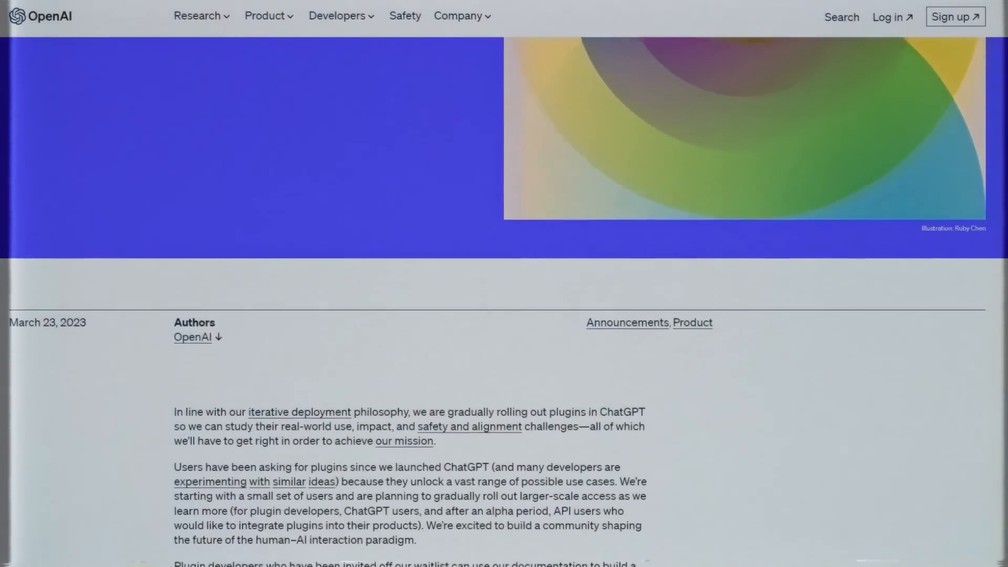
pyautogui.scroll(-3)
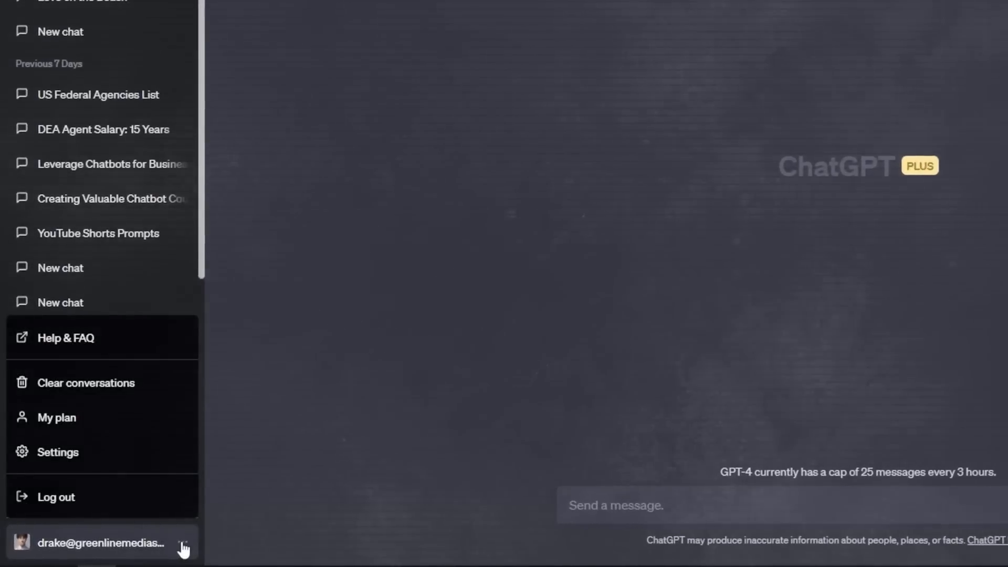
# Enable the Web browsing beta feature in Settings and select GPT-4's Browsing (Beta) model.
pyautogui.click(56, 451)
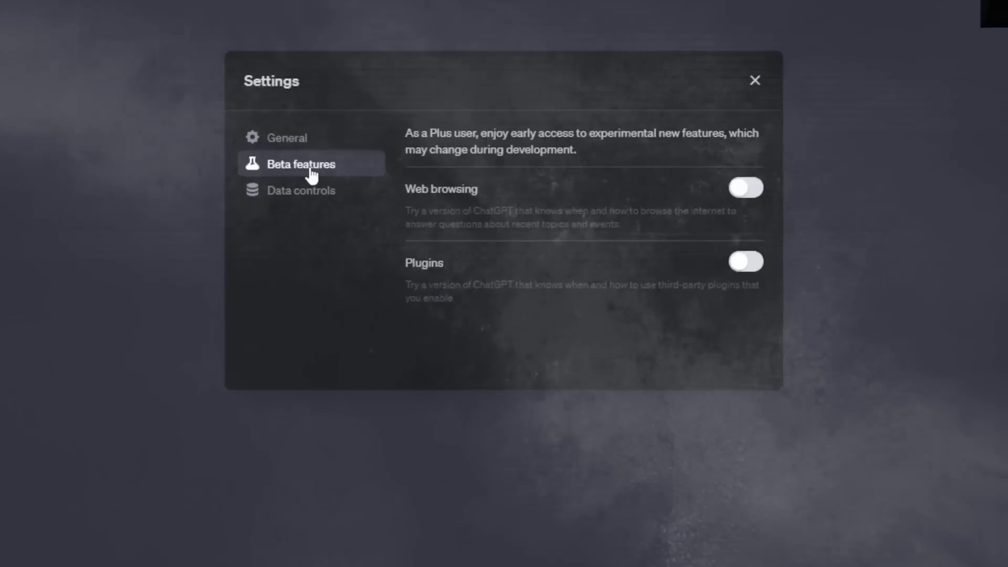
pyautogui.click(745, 187)
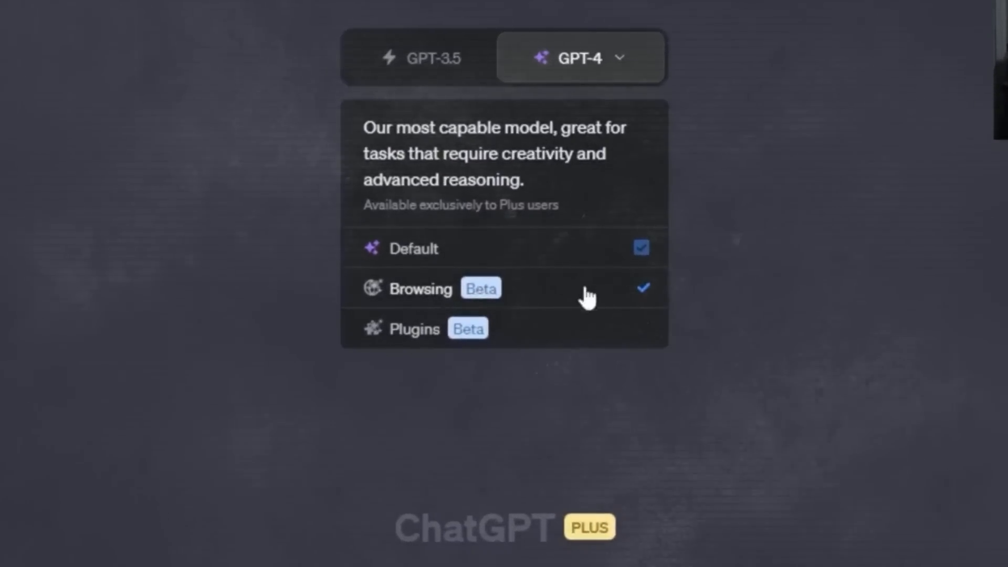
pyautogui.moveTo(575, 300)
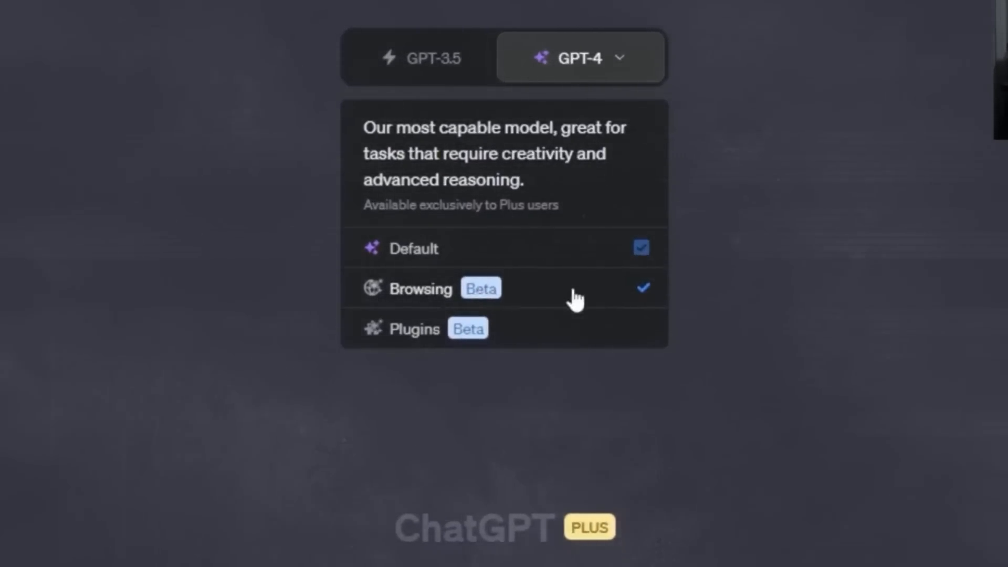
pyautogui.click(413, 328)
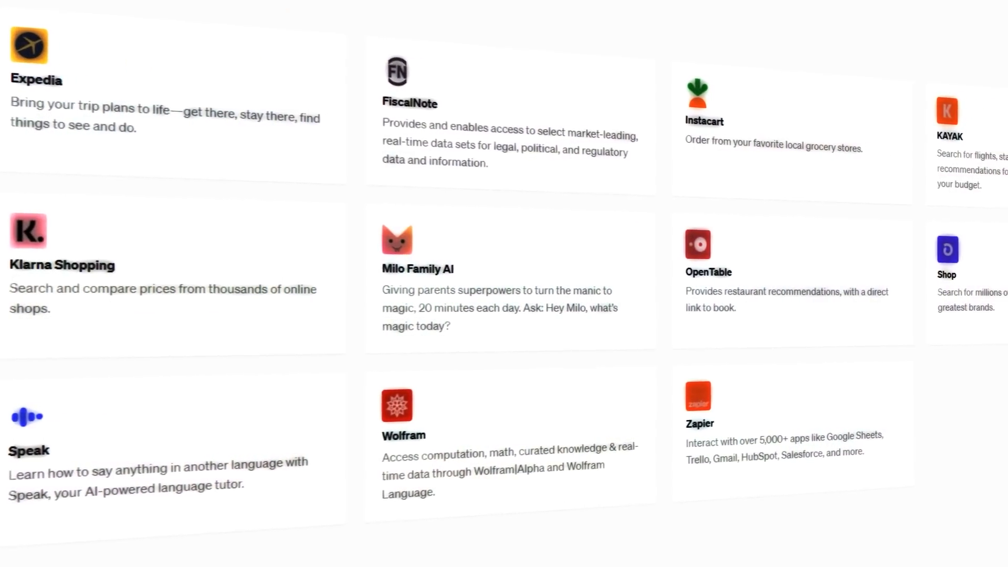
pyautogui.hscroll(3)
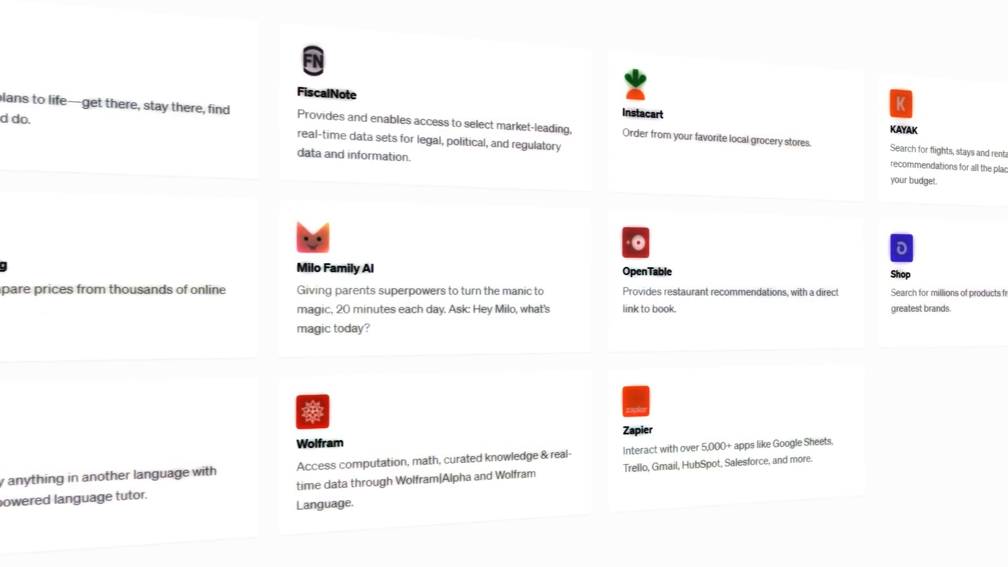